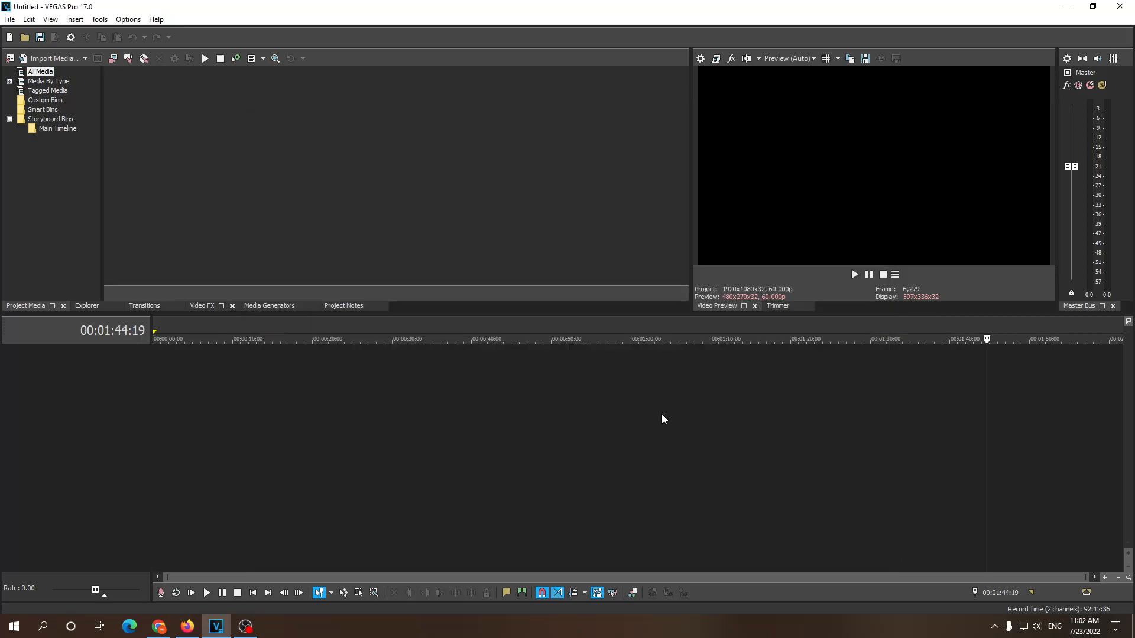
mouse_move(358, 419)
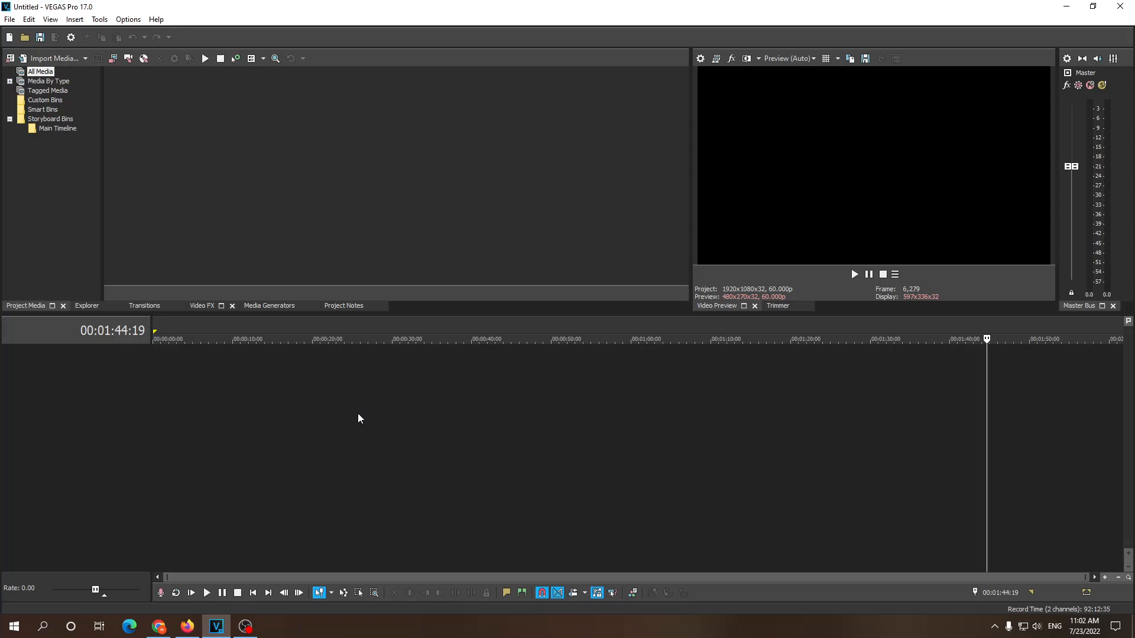
Step: Show the Media Generators panel with the Checkerboard presets listed
click(270, 305)
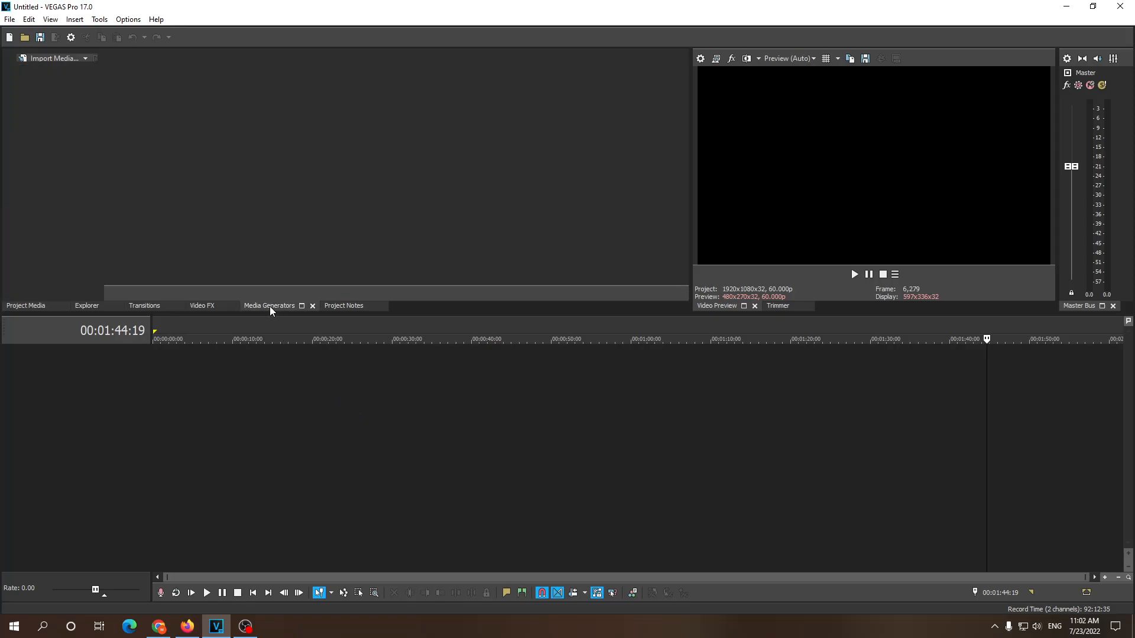
click(269, 305)
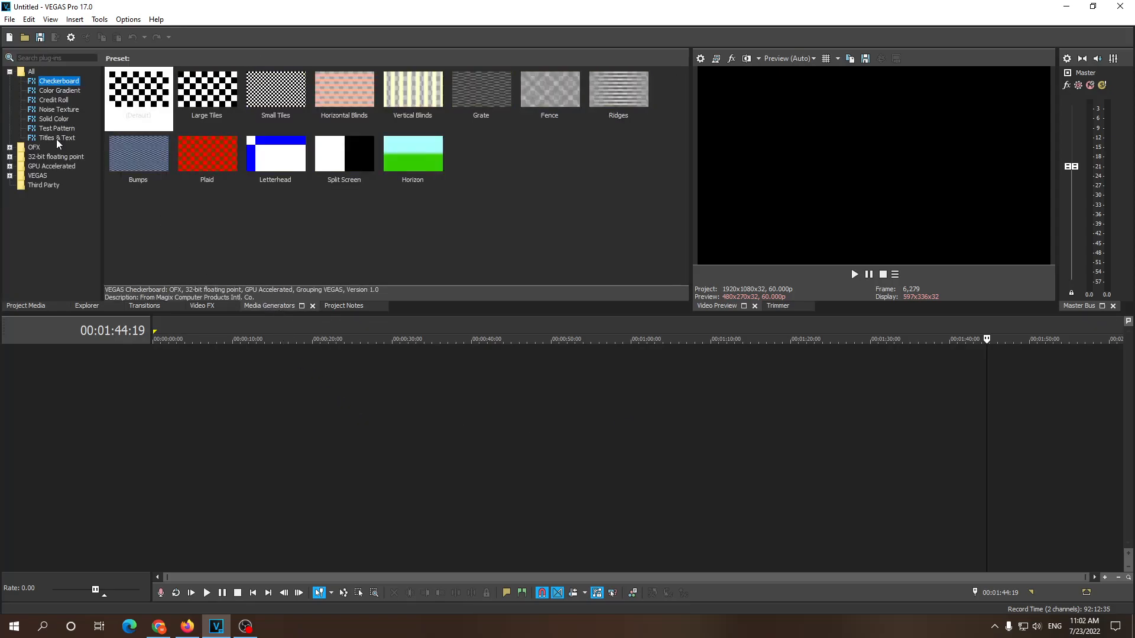
Step: Add a Titles & Text event to a new track and change its text to 'subscribe'
click(57, 137)
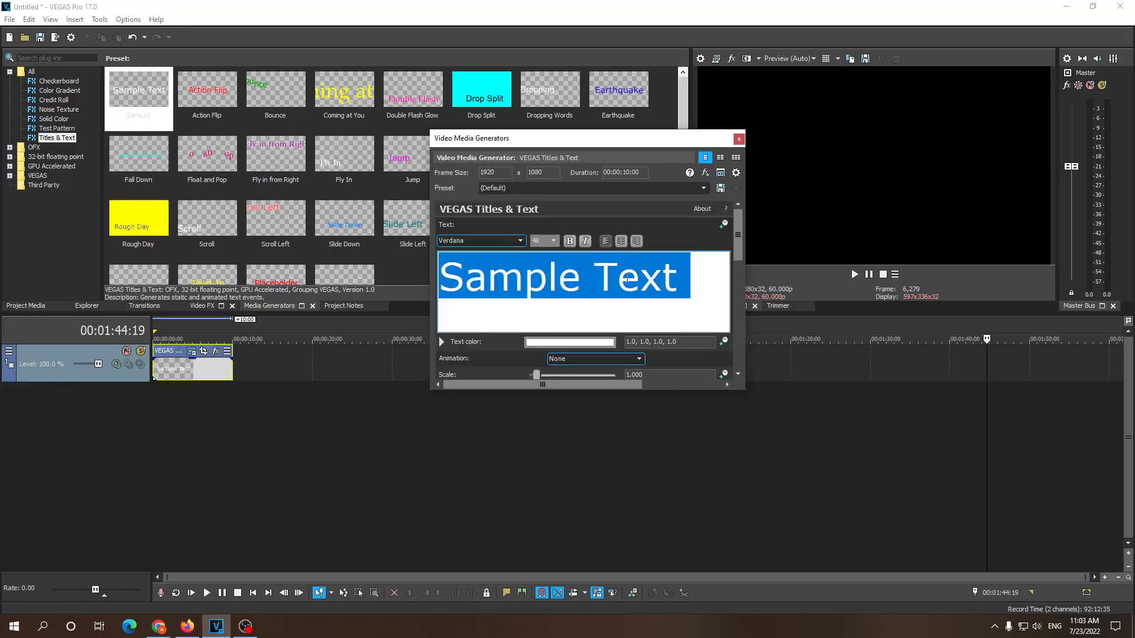
text(subscri)
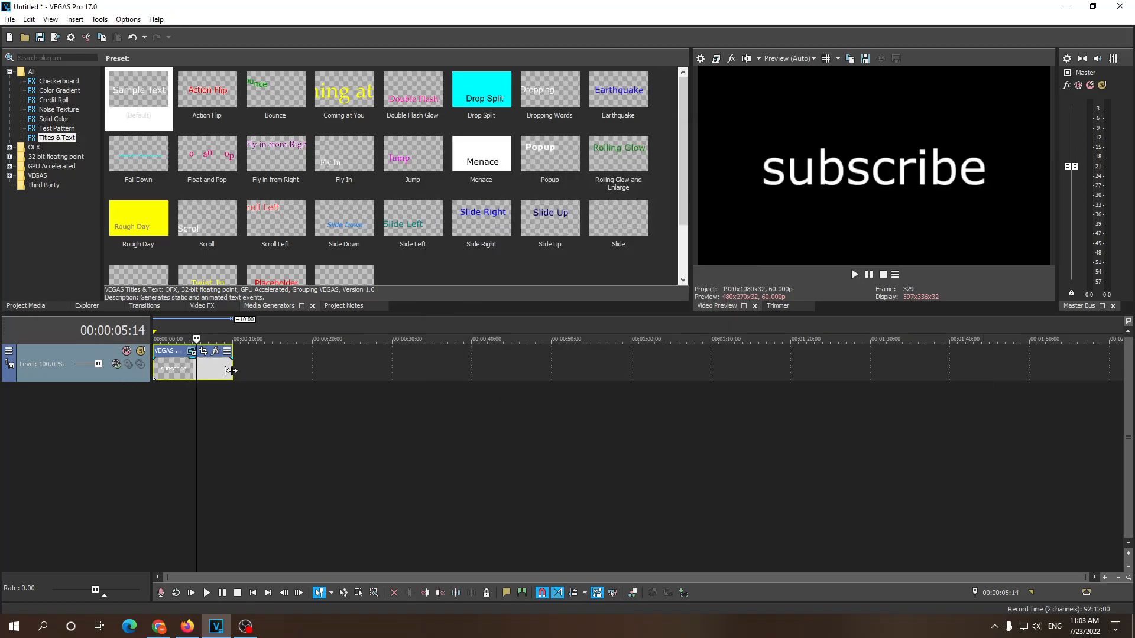
Step: Stretch the subscribe title event's right edge, then trim it back to a new length
drag(232, 369, 419, 369)
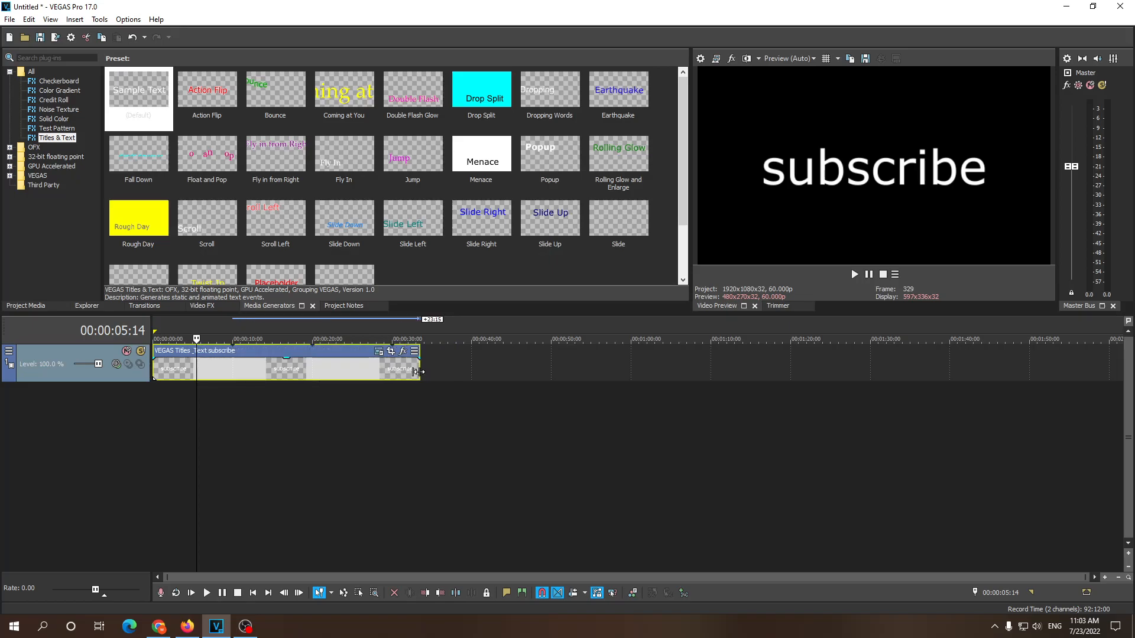
drag(420, 371, 303, 371)
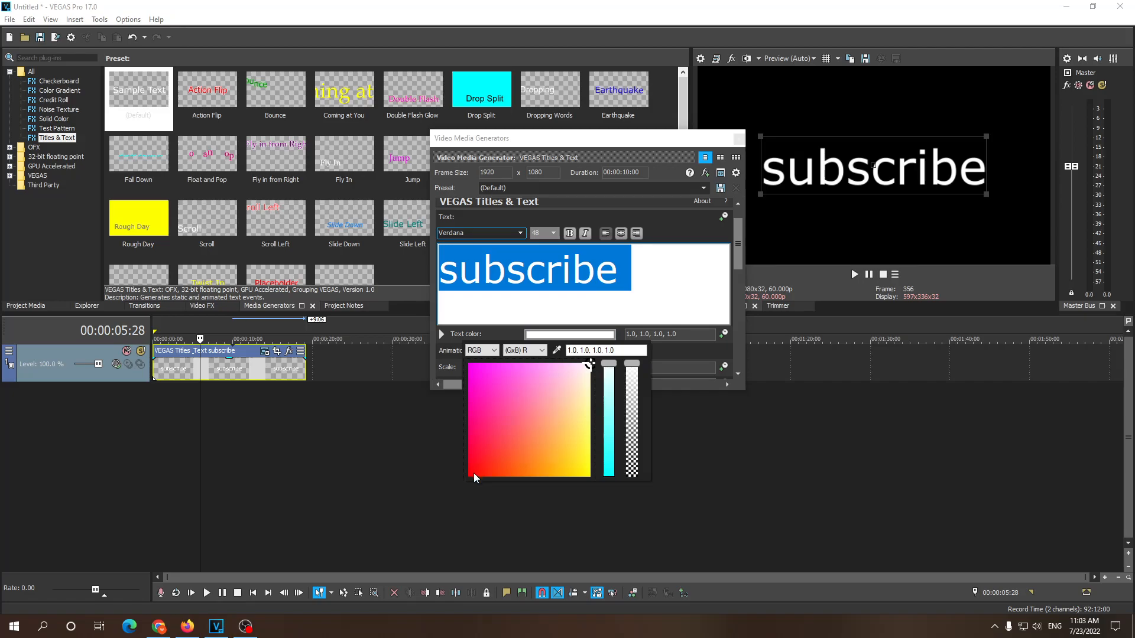
Step: Make the subscribe text red with a white outline of width 10, then close the settings
click(471, 474)
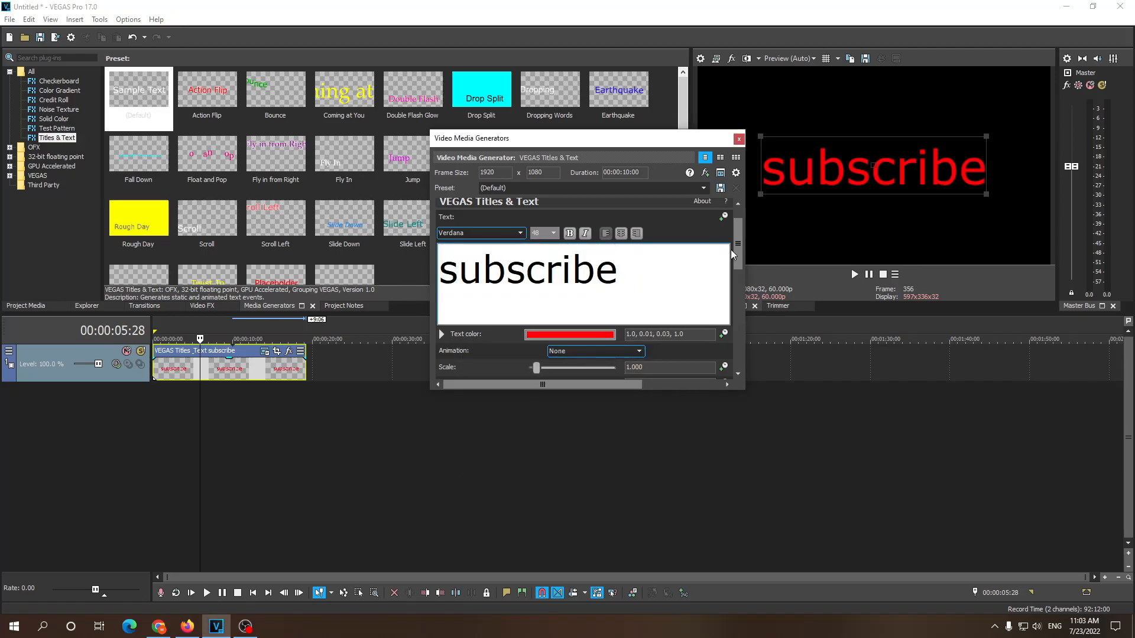
scroll(down, 3)
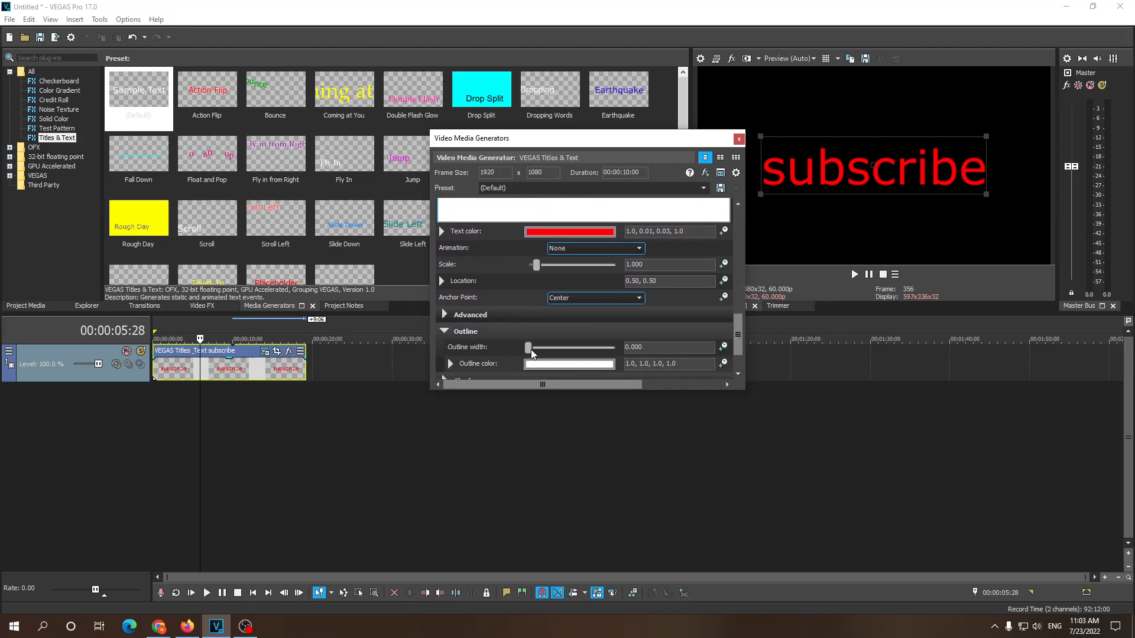
drag(527, 348, 614, 348)
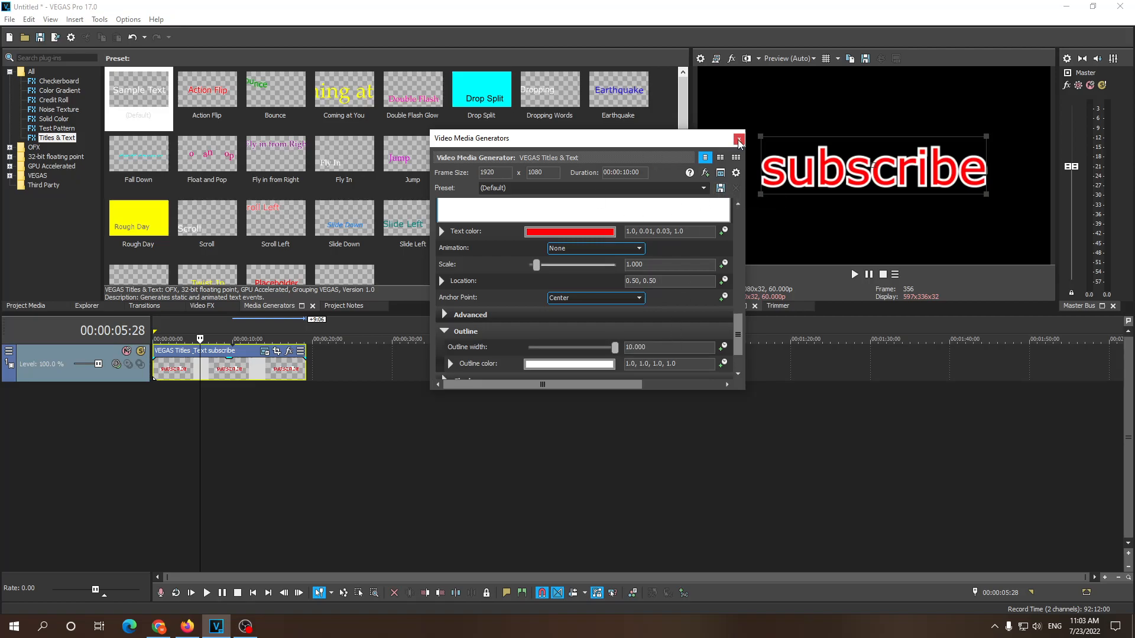
click(738, 138)
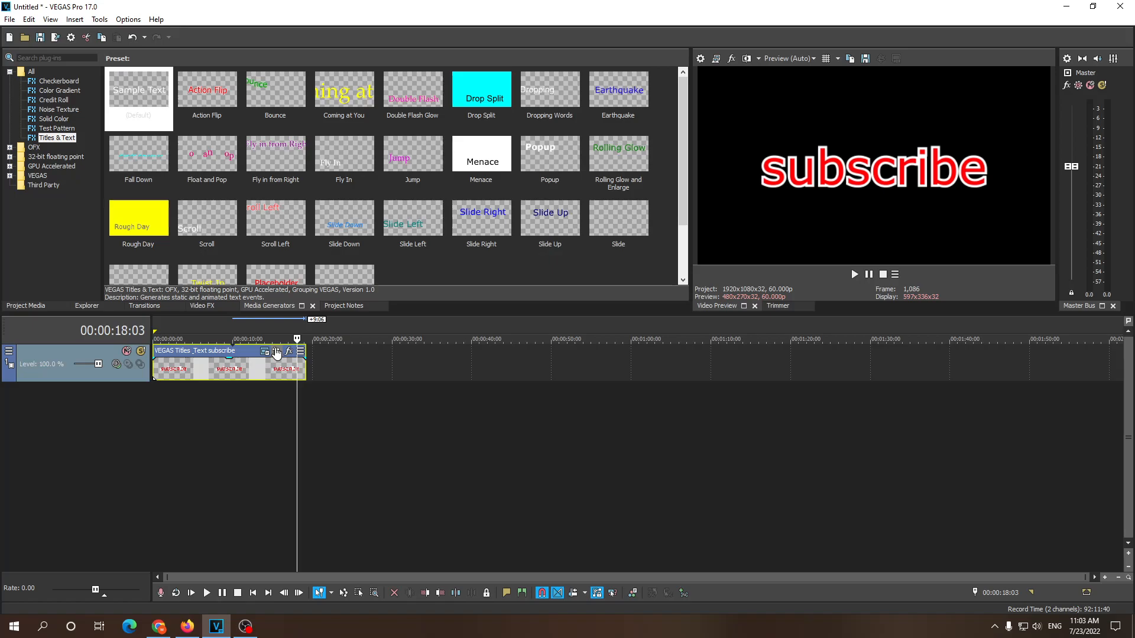
Step: Use Pan/Crop to shrink the subscribe title and move it toward the upper-left
click(276, 352)
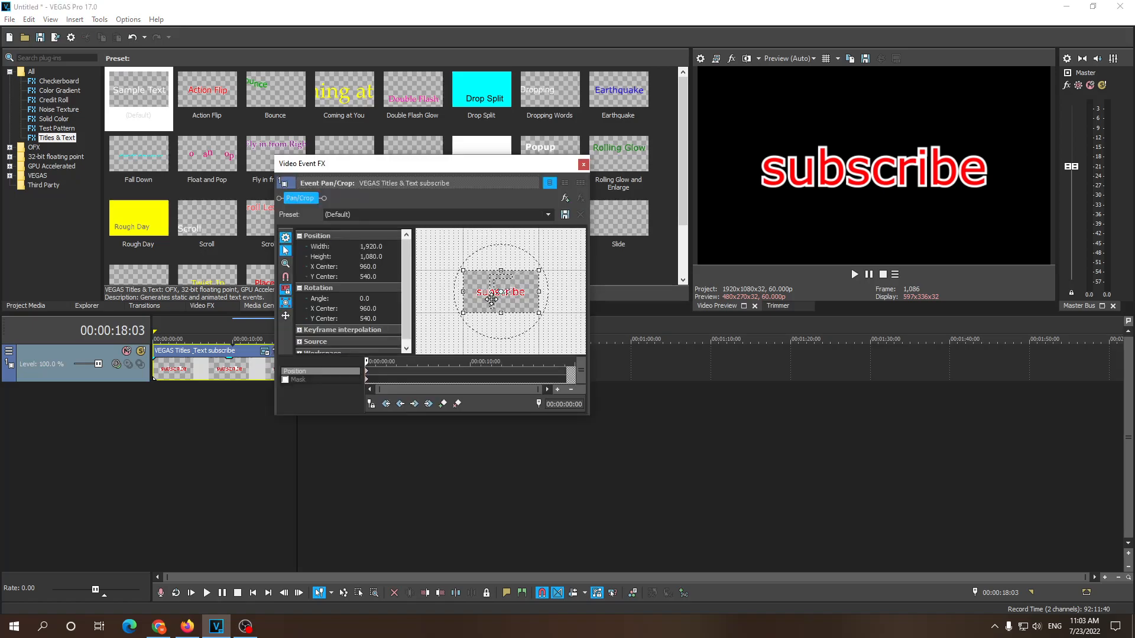
click(583, 164)
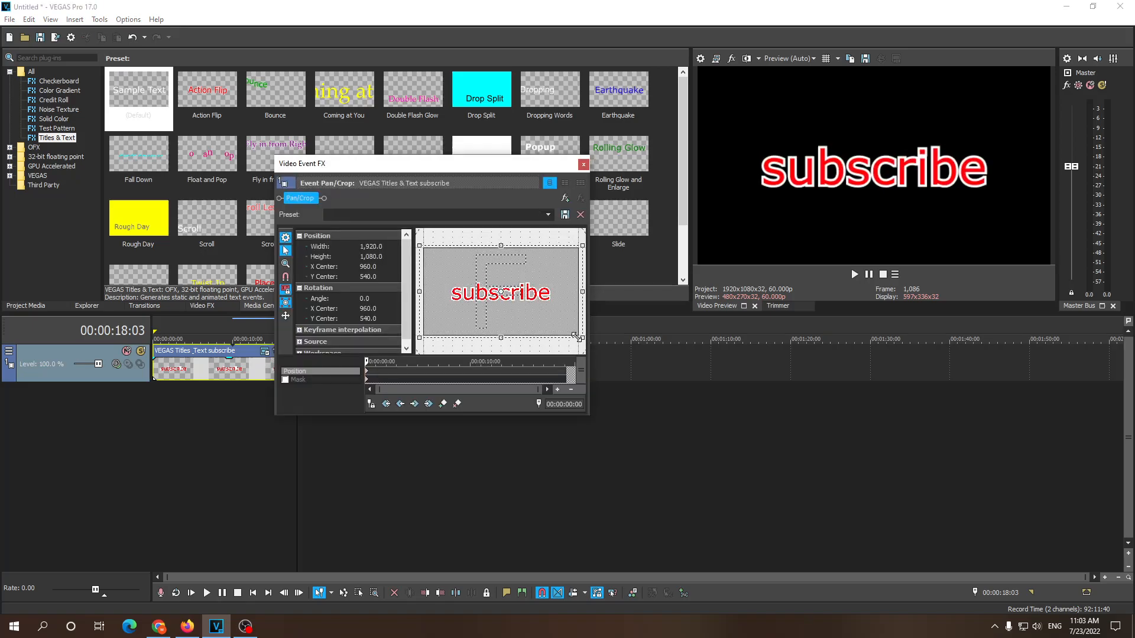
drag(576, 338, 577, 338)
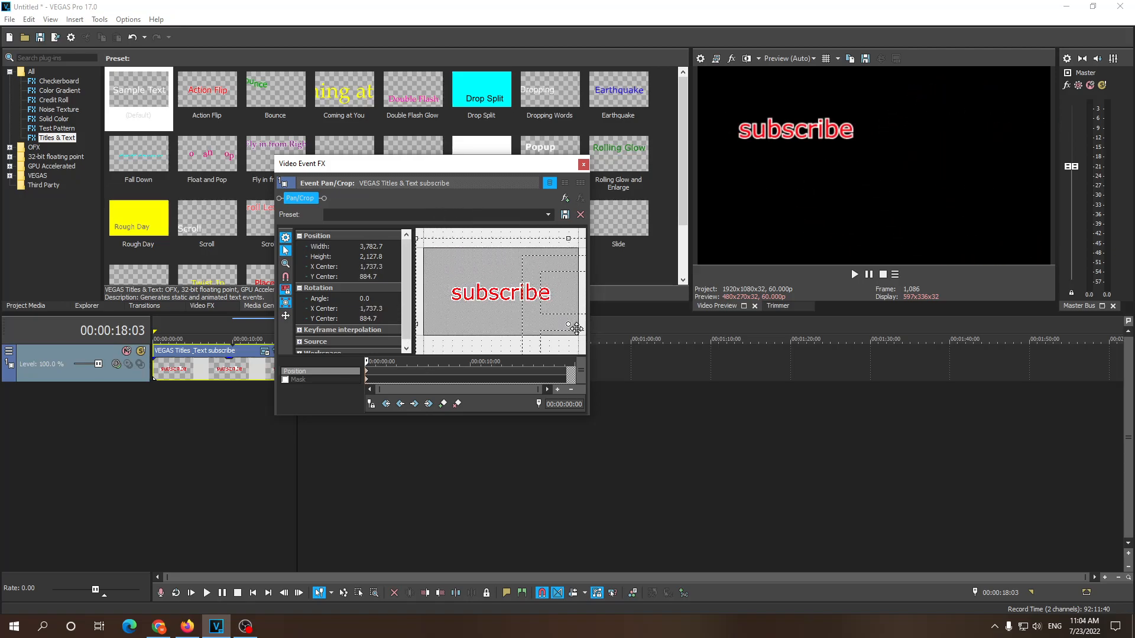
click(583, 164)
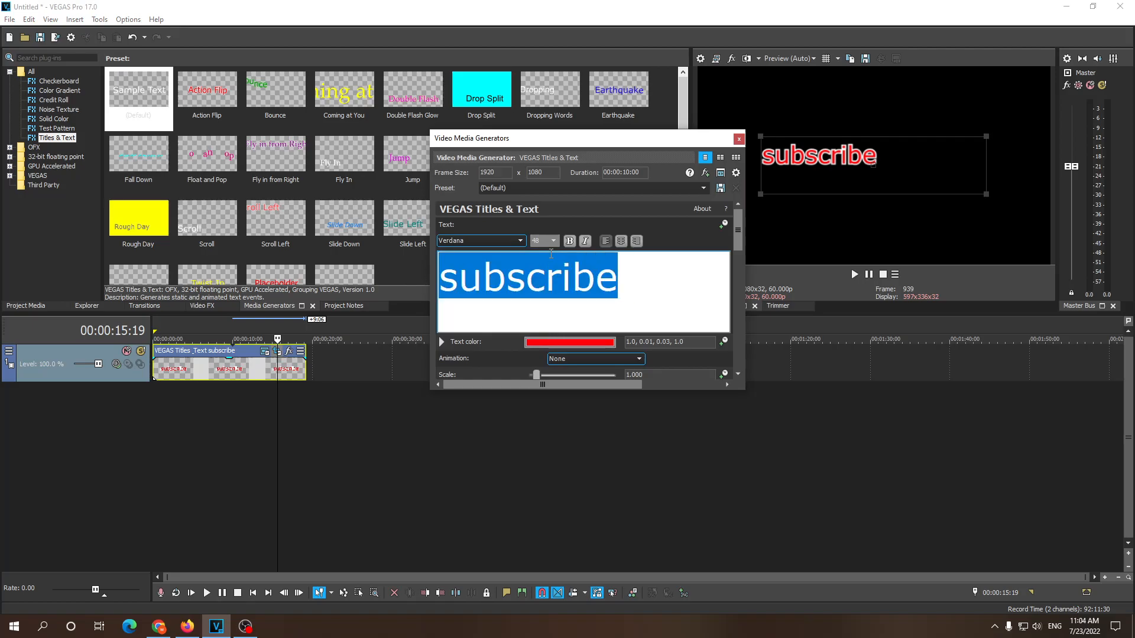
Step: Set the subscribe text's font size to 36
click(554, 241)
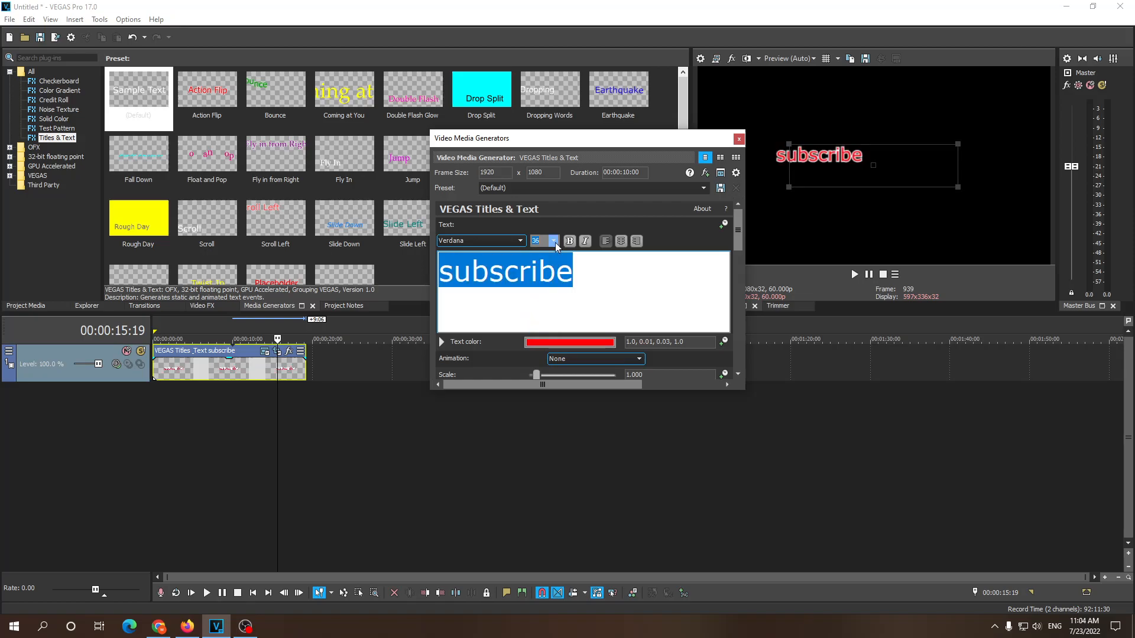
click(555, 244)
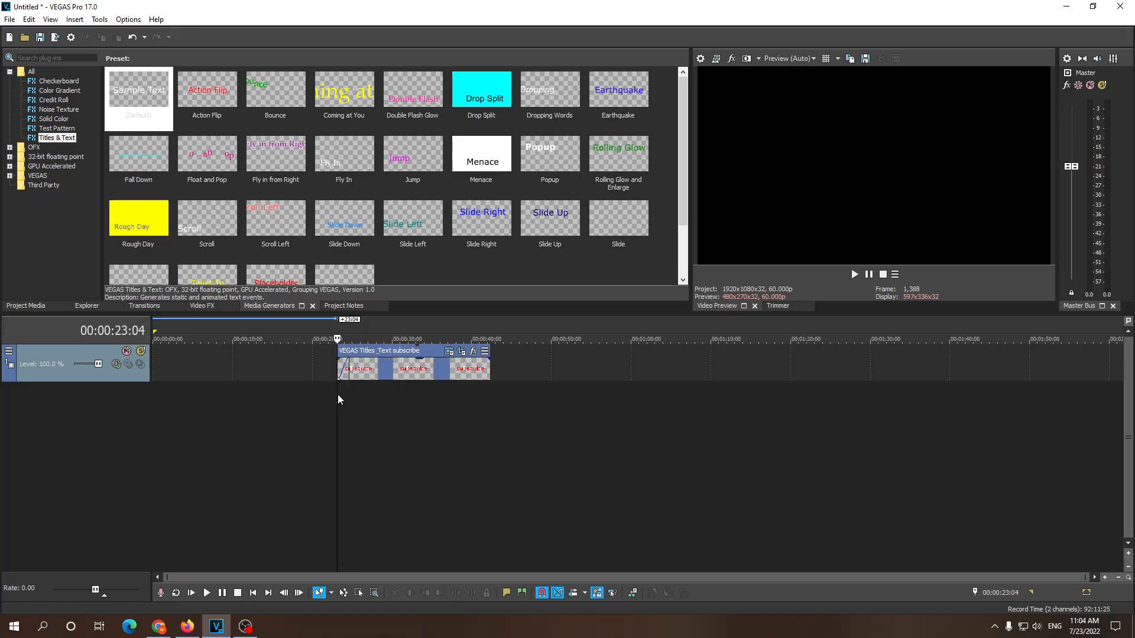
Step: Play the timeline to preview the subscribe title fading in, then stop
click(854, 274)
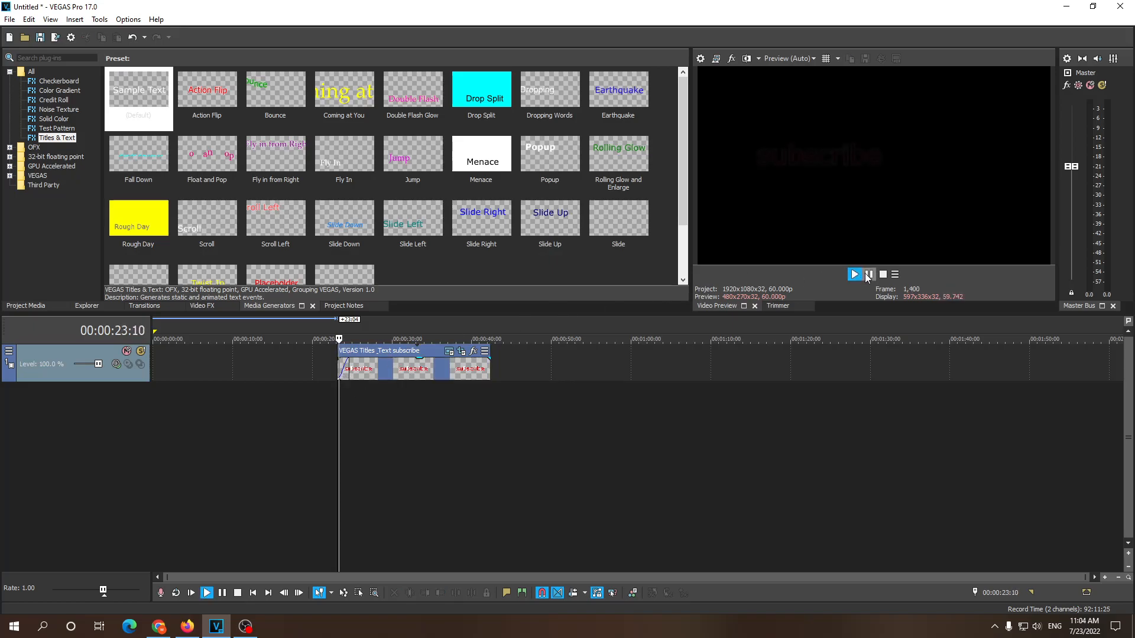
click(869, 275)
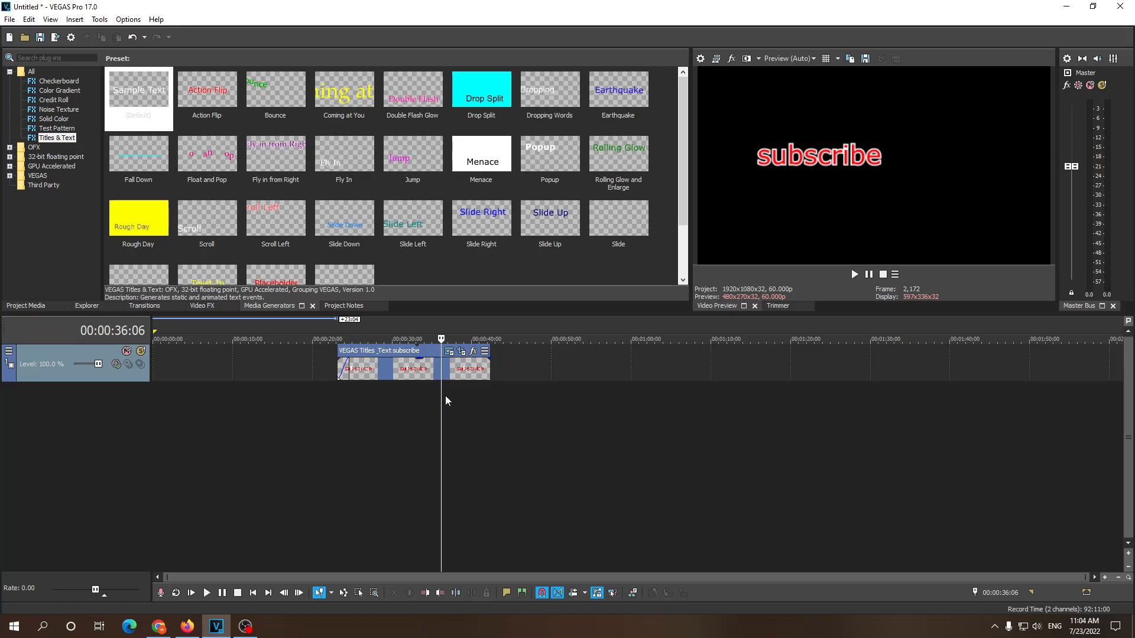
mouse_move(381, 479)
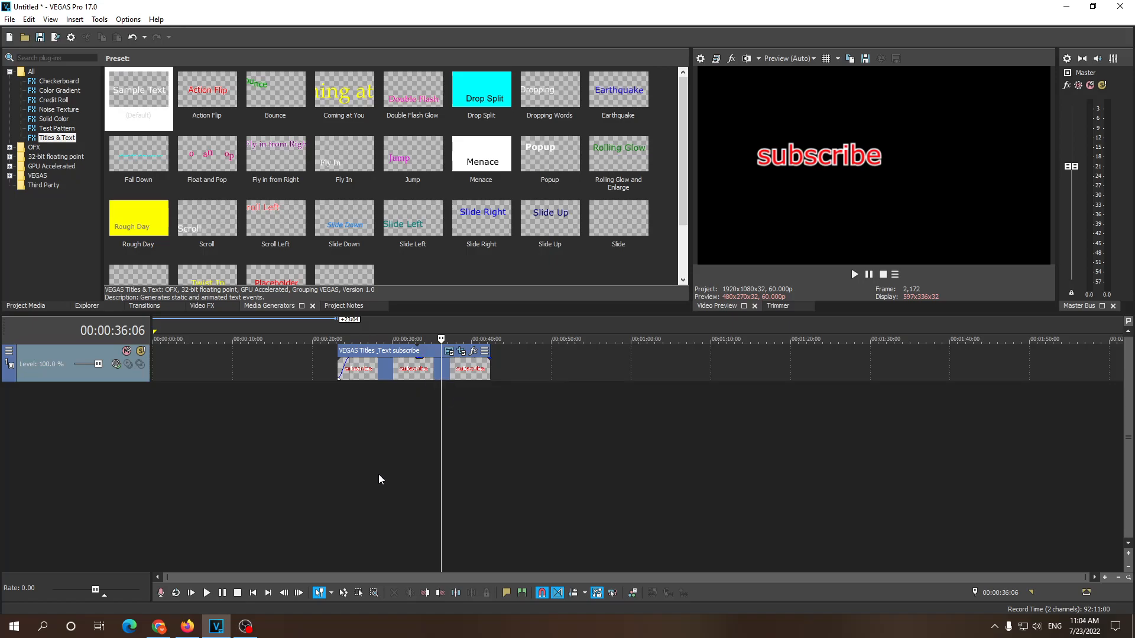
mouse_move(300, 512)
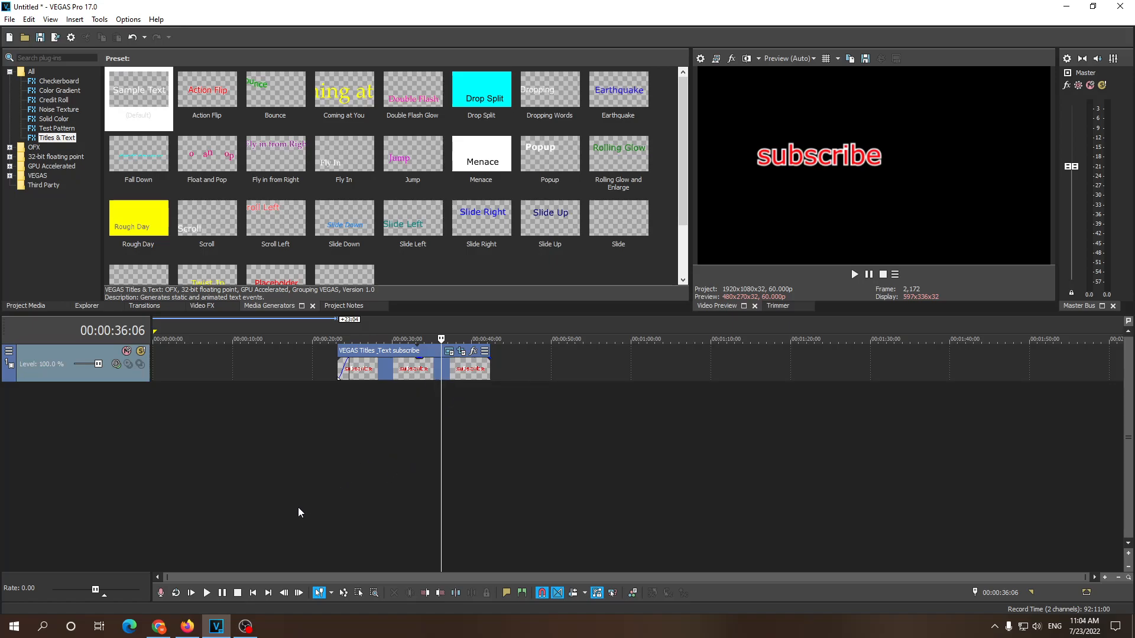
mouse_move(294, 515)
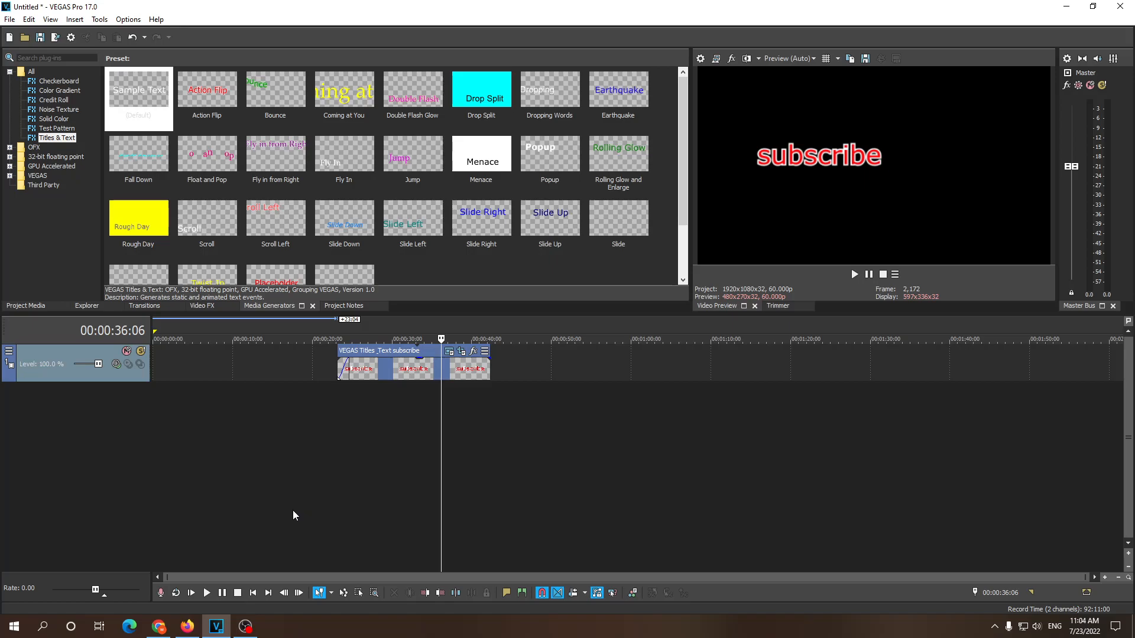